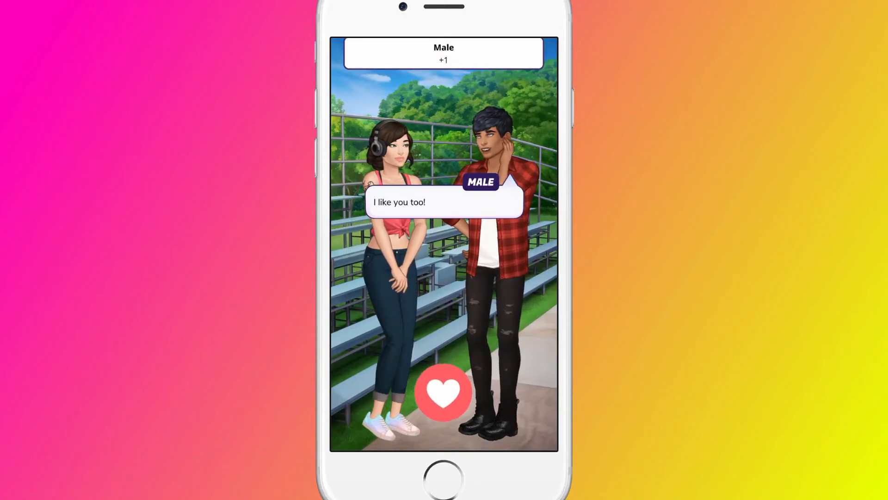
Create a new 640 × 1136 px document with a transparent background in Photoshop
click(443, 392)
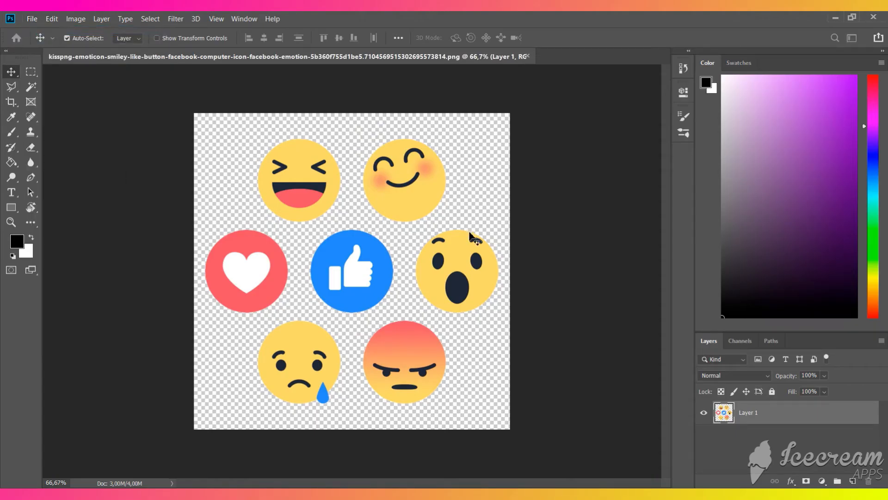
mouse_move(502, 222)
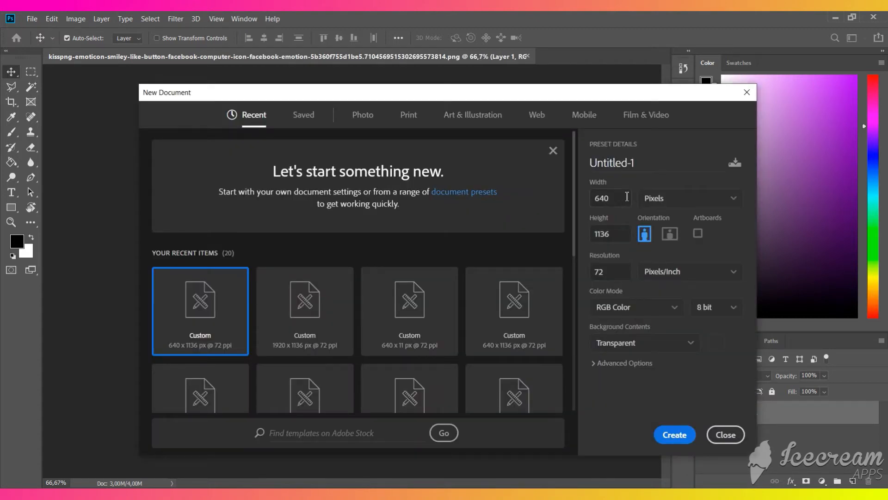
click(606, 233)
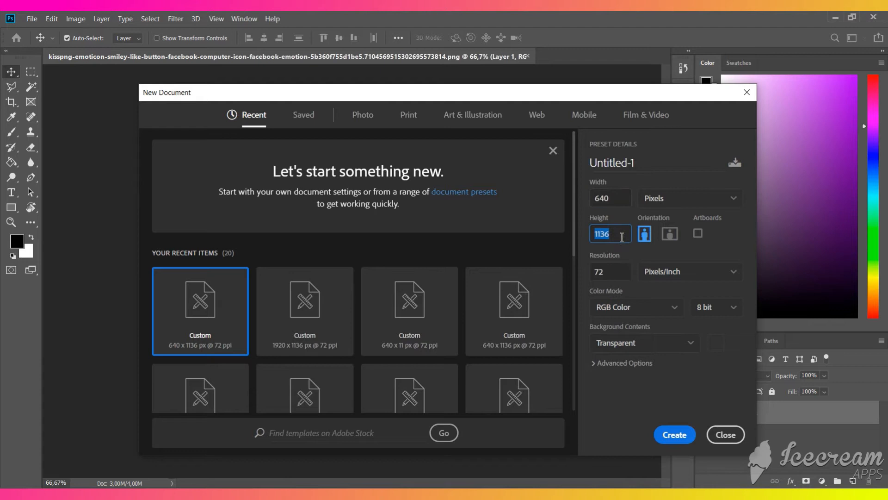
mouse_move(638, 350)
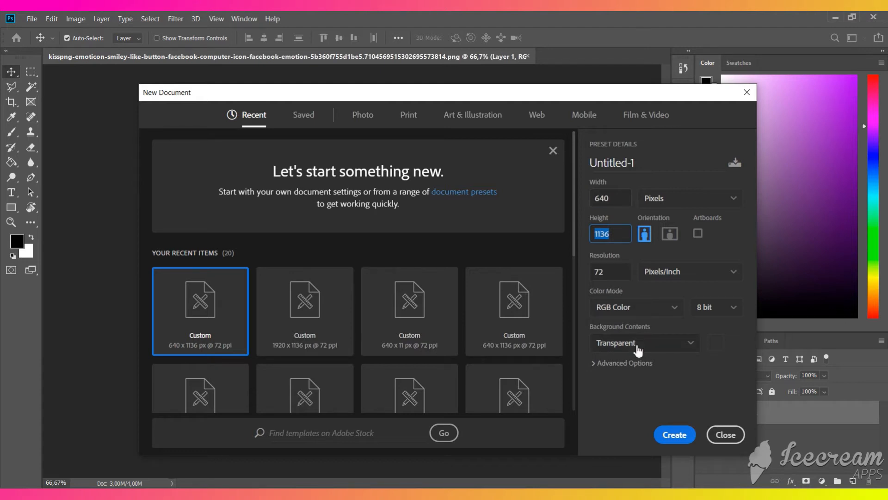
click(724, 435)
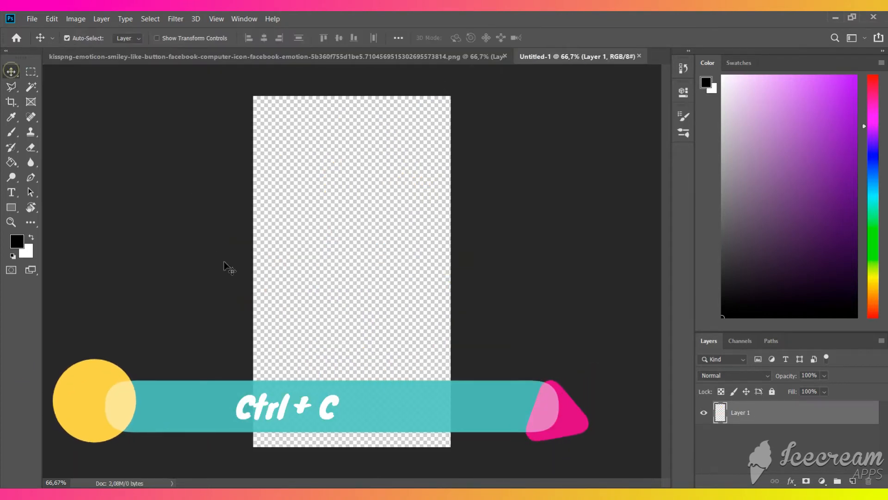
Paste the smiley emoji into Untitled-1, then scale it down and tilt it about 12°
key(ctrl+v)
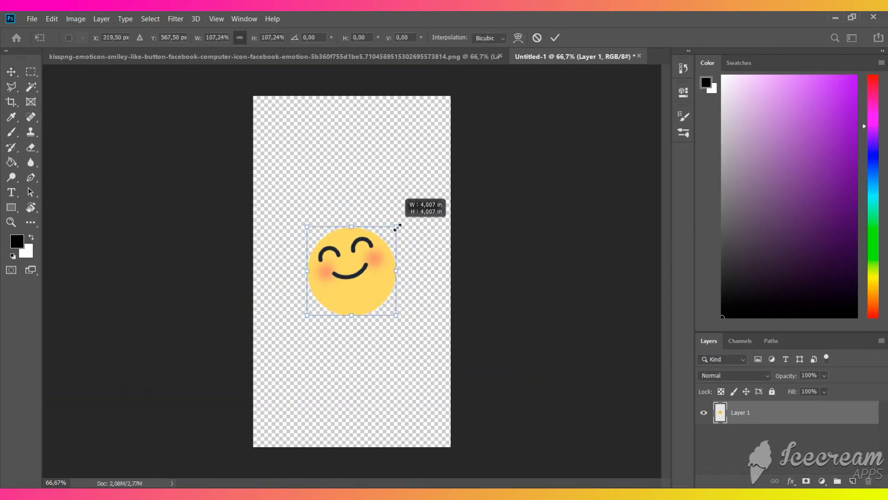
key(shift+ctrl+t)
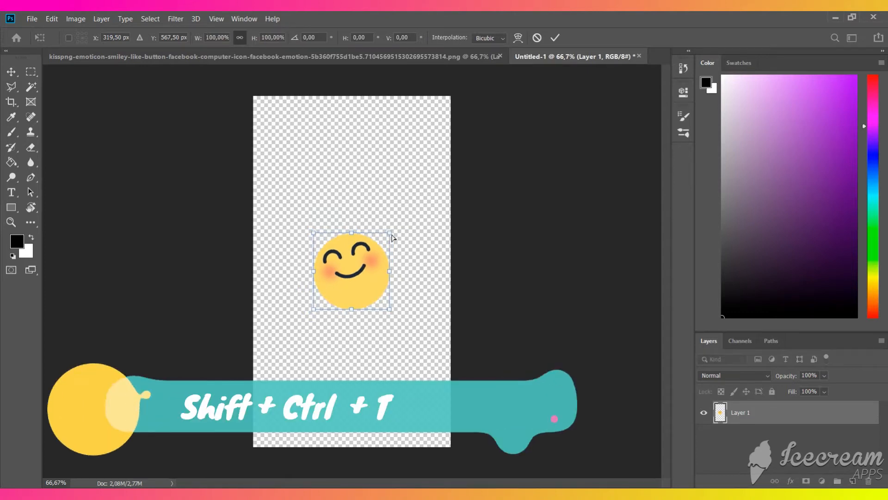
drag(391, 238, 396, 224)
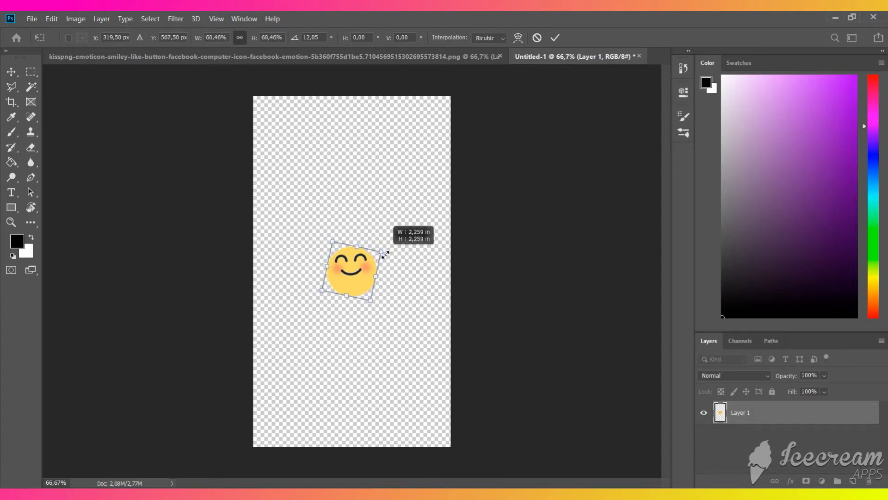
drag(350, 270, 350, 406)
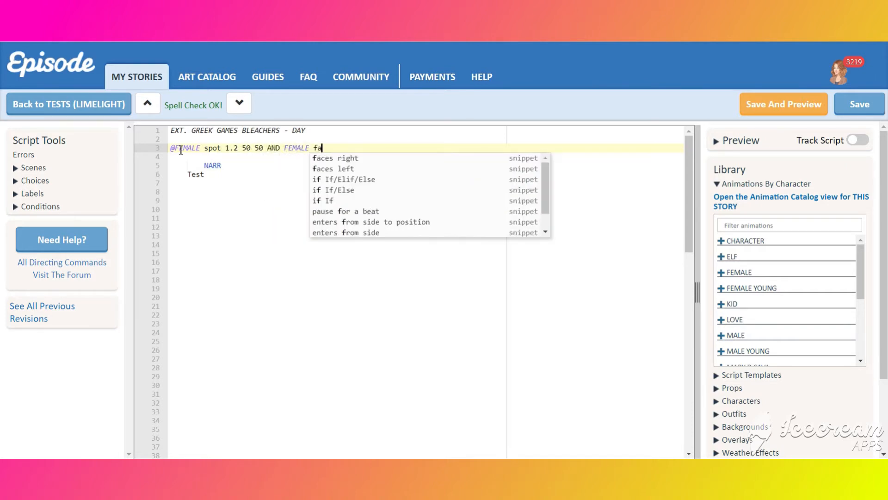
Spot the male at 1.2 50 50 and make him face left
text(@MALE)
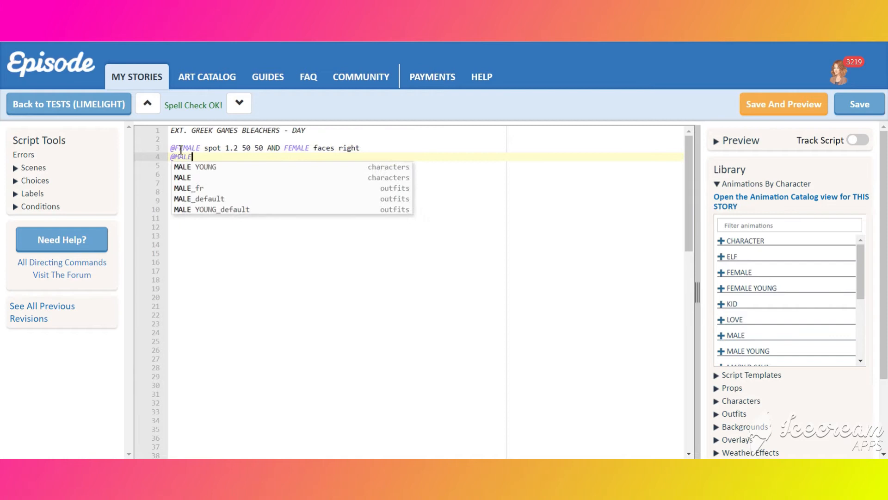
text(spot 1.2 50 50 in)
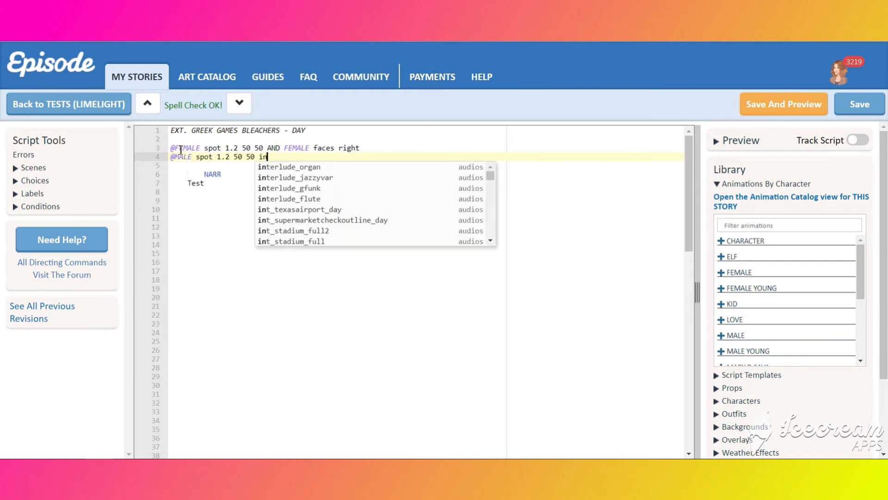
text(AND MALE faces)
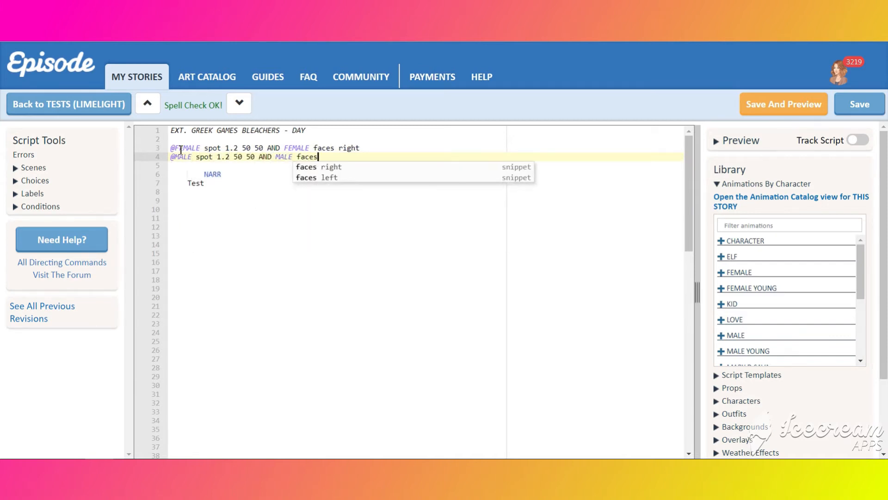
text(left)
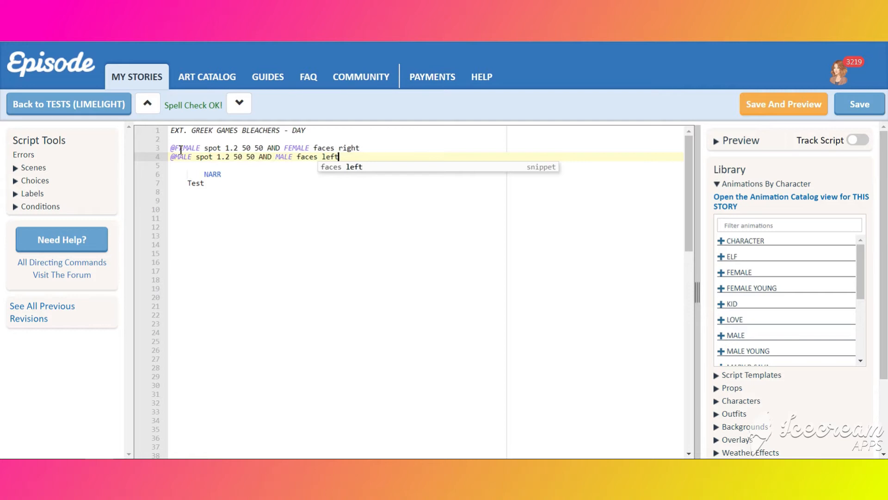
key(enter)
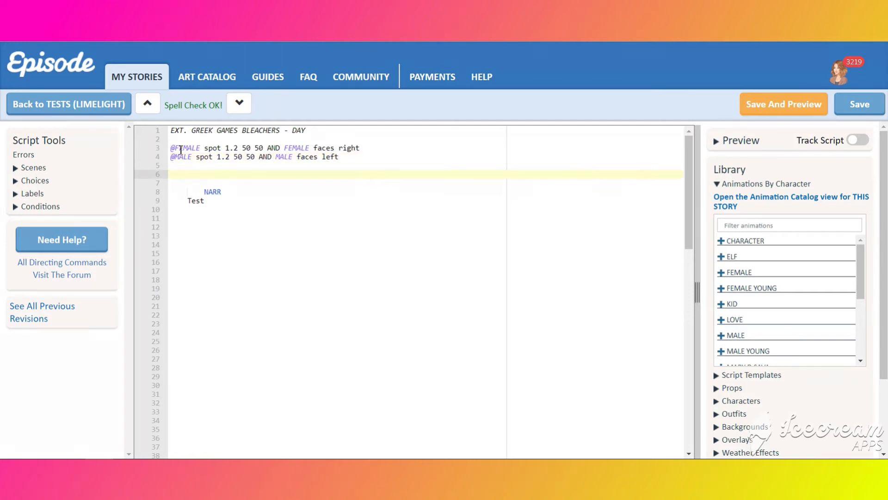
Add FEMALE (talk_flirt_charming) 'I like you!' and MALE (talk_sheepish_rubneck) 'I like you too!'
text(FEMALE (talk_flirt_charming)
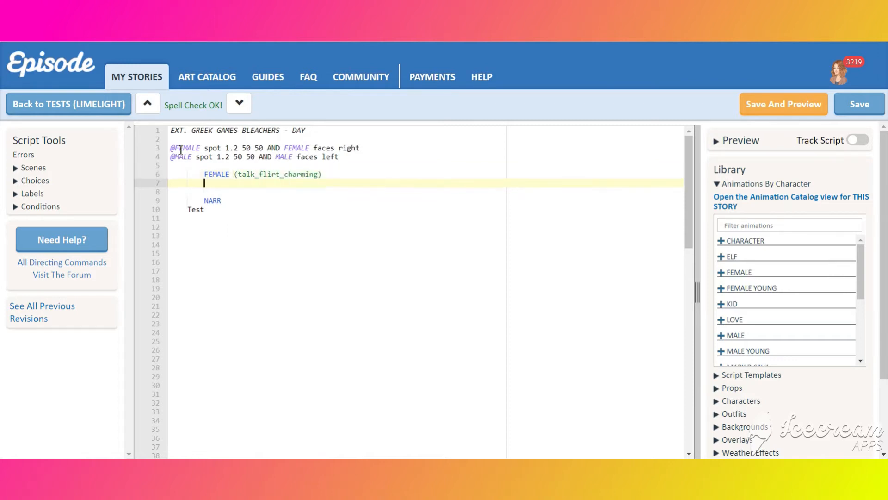
text(I like you!)
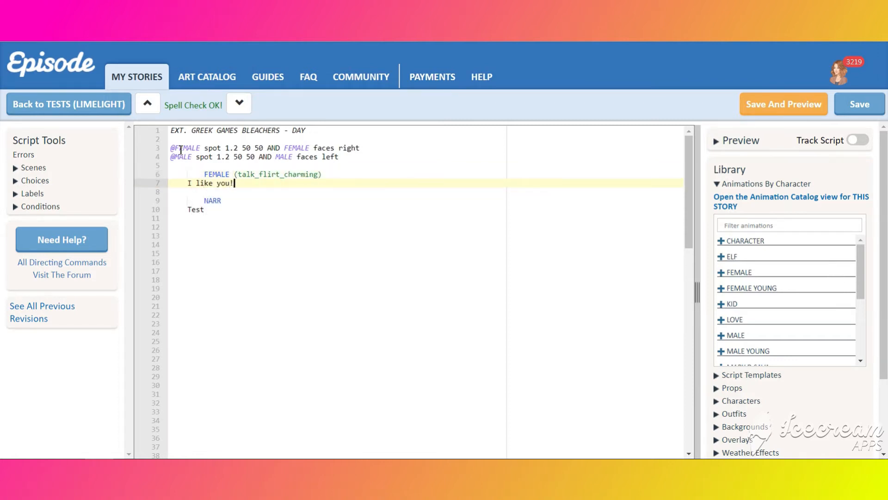
text(MALE)
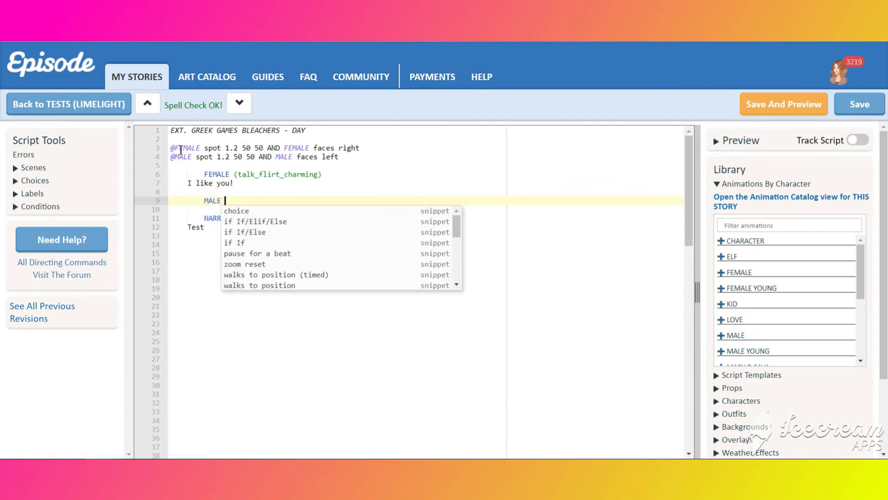
text((talk_sheepish_rubneck))
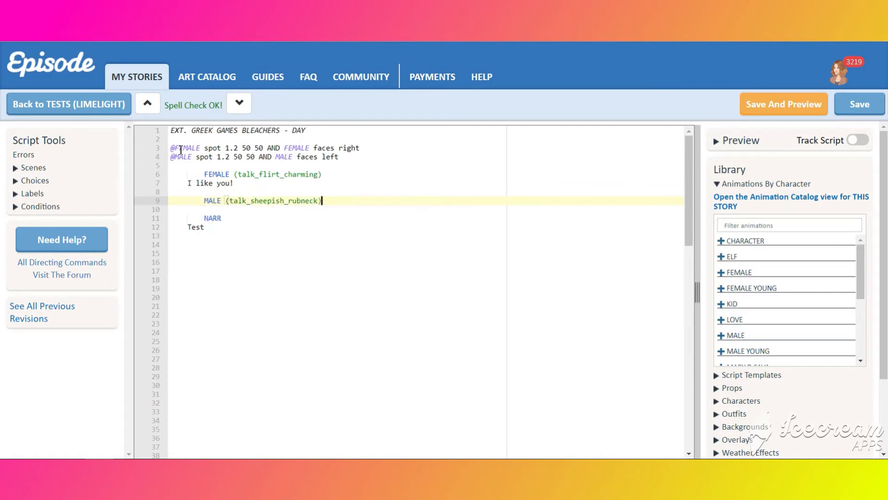
text(I like you too)
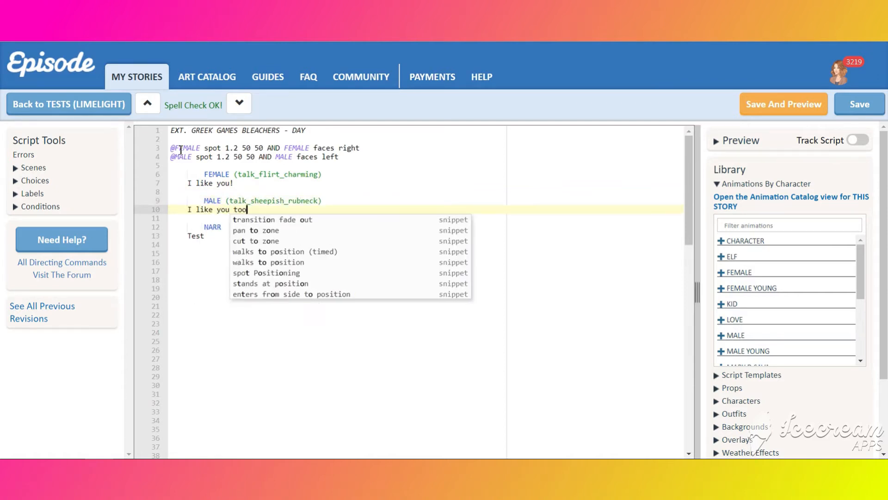
text(!)
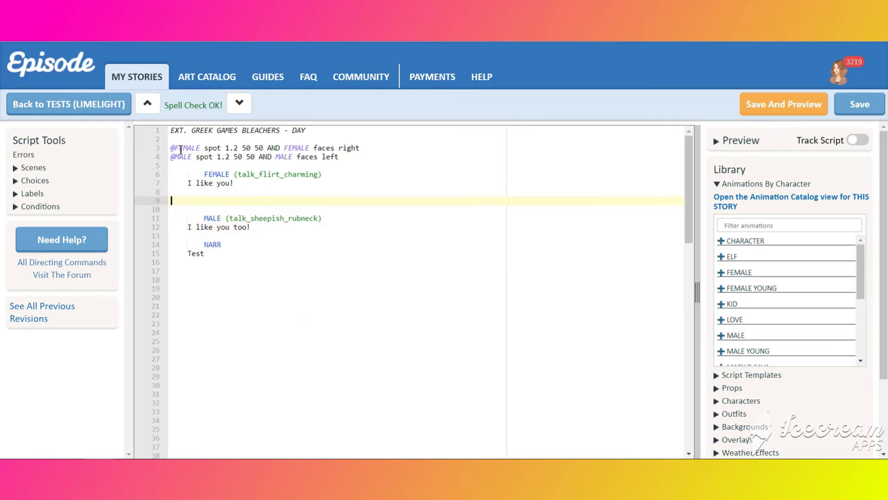
Add a readerMessage +1 line with messageTitle Male
text(@LOVE +1)
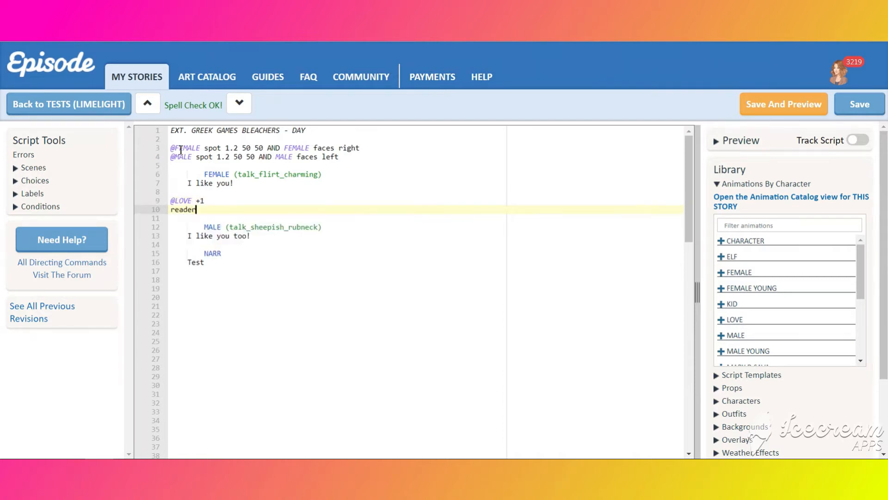
text(Message)
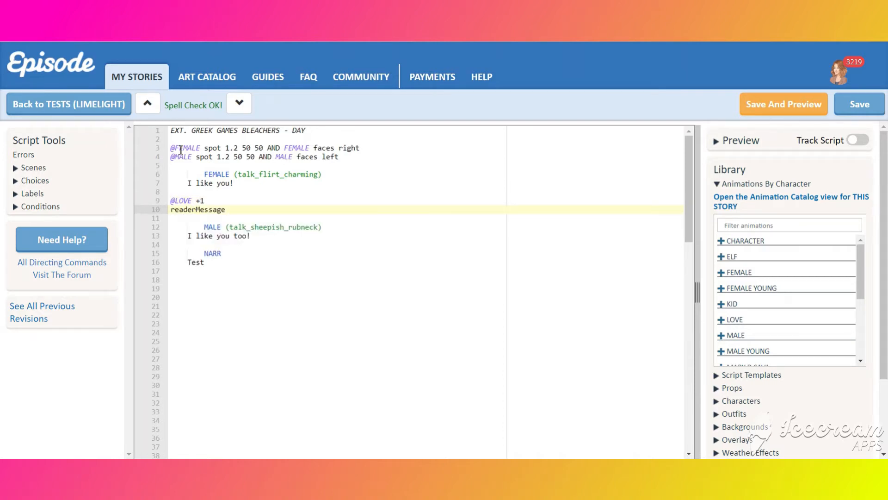
text(+1)
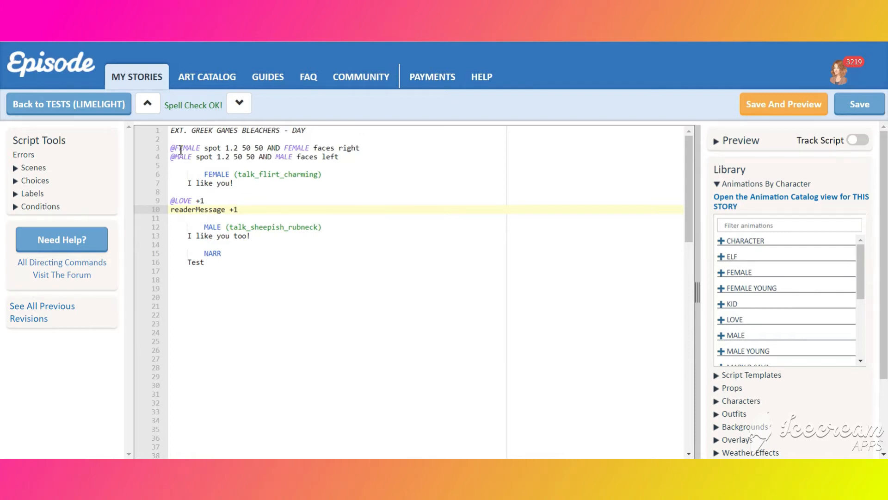
text(with M)
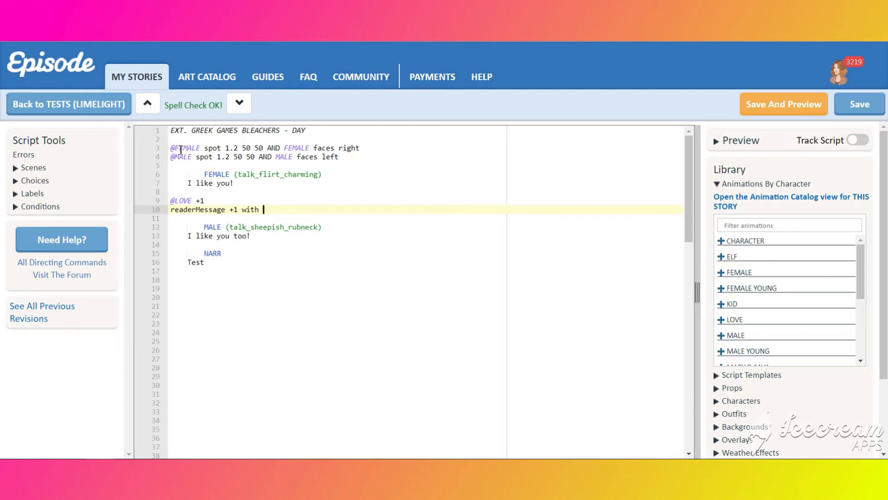
text(messageTitle)
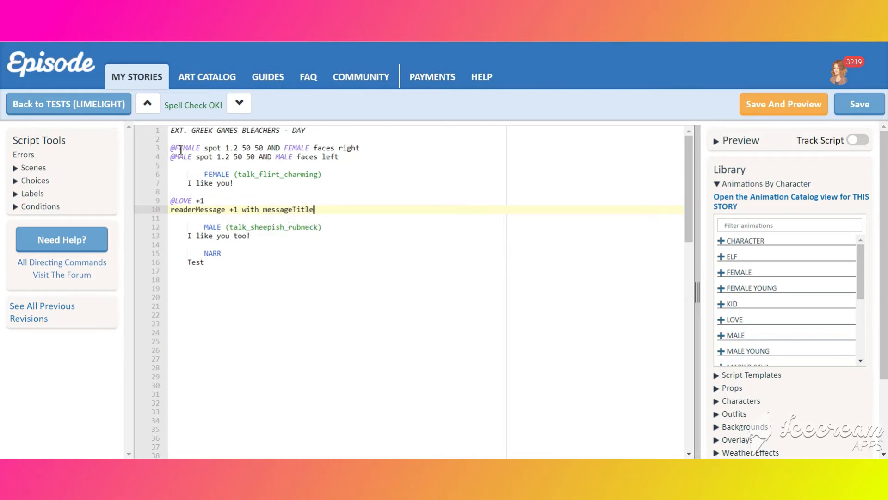
text(Male)
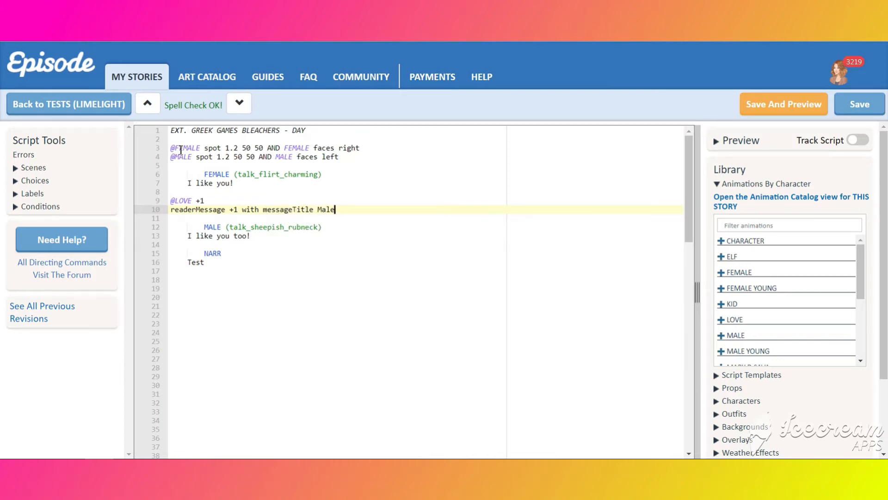
Create the LOVE POINT ui overlay at 100% opacity
text(@ui LOVE POINT create AND)
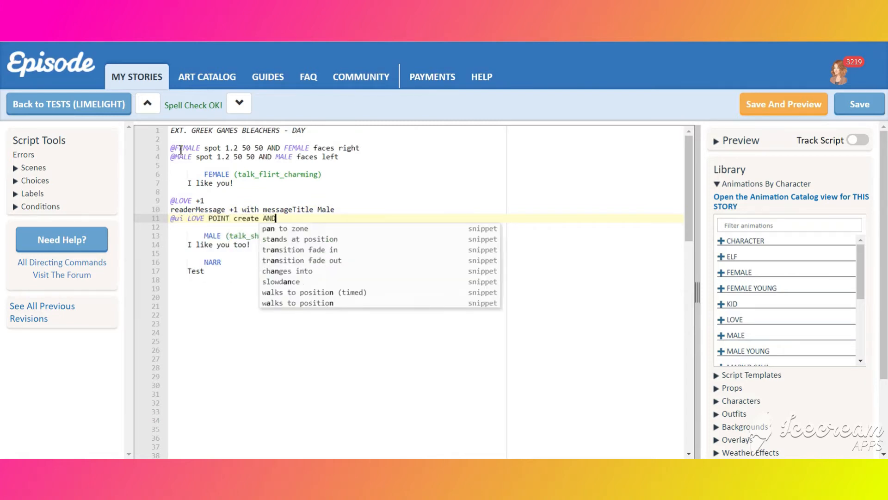
text(ui LOVE POINT opacity 1)
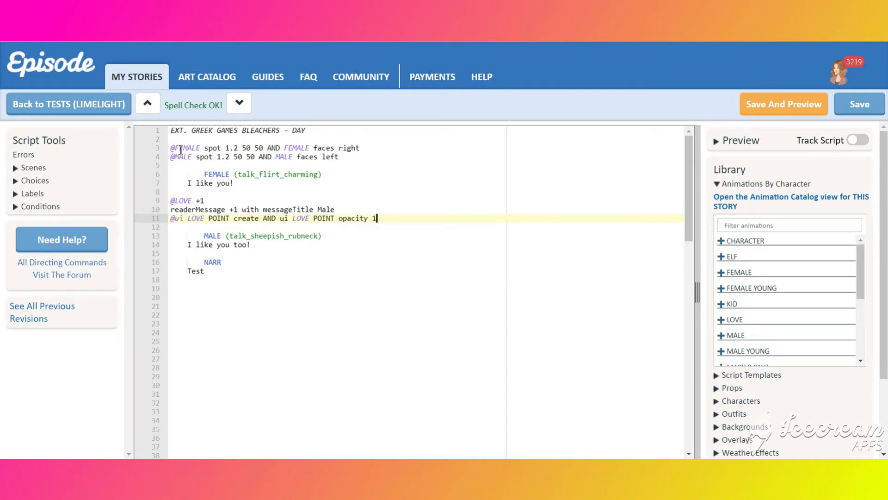
text(00%)
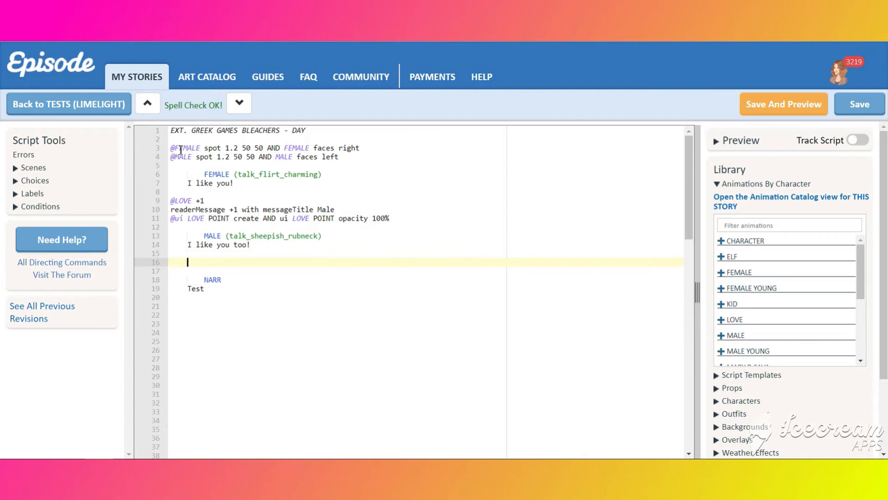
Add FEMALE (talk_excited_happy) 'I like your outfit!' and MALE (talk_handraised_happy_loop) 'Thank you!'
text(FEMALE)
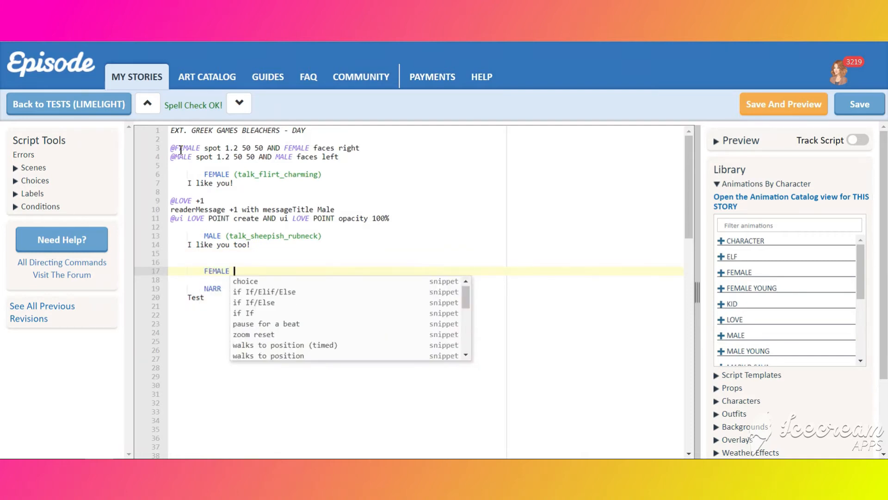
text((talk_excited_happy)
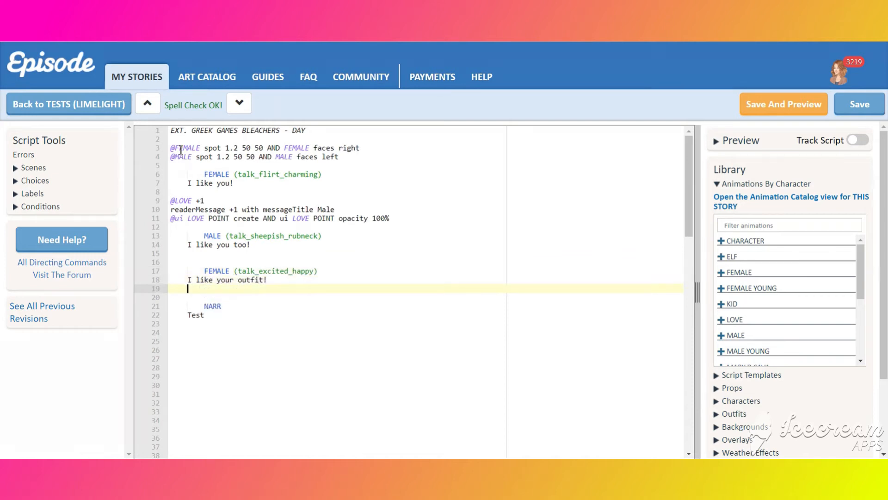
text(MALE (talk)
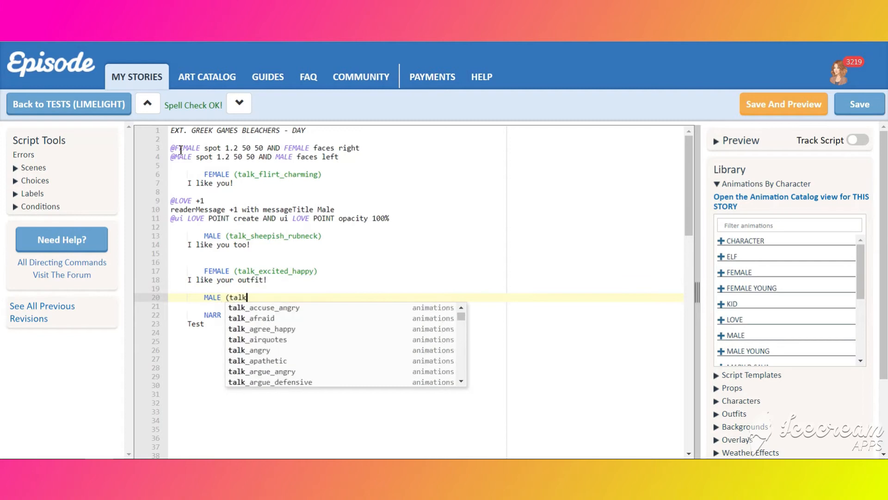
text(han)
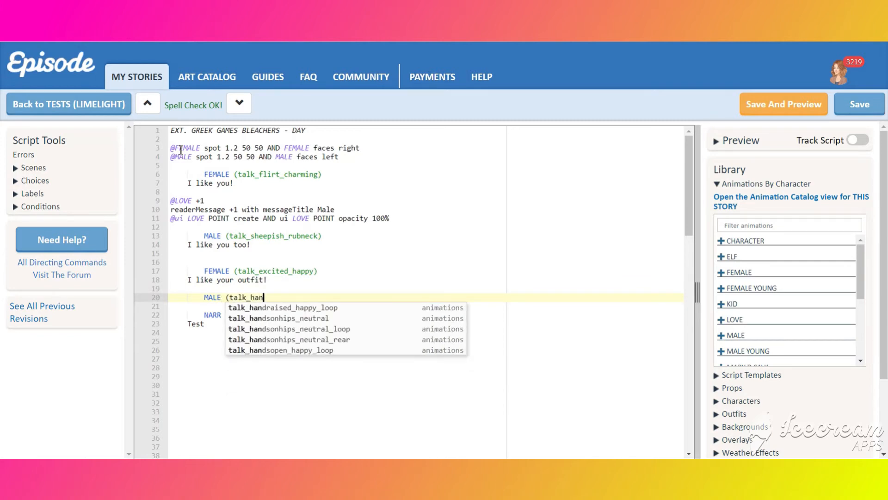
click(283, 307)
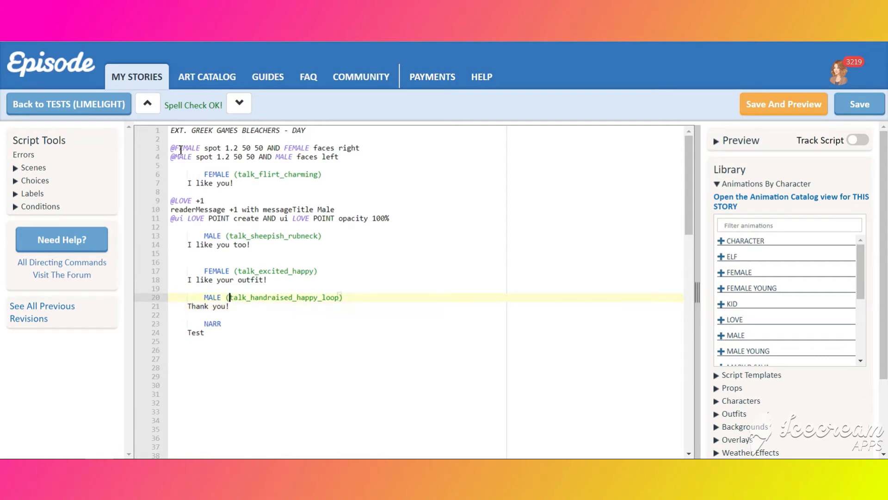
text(@)
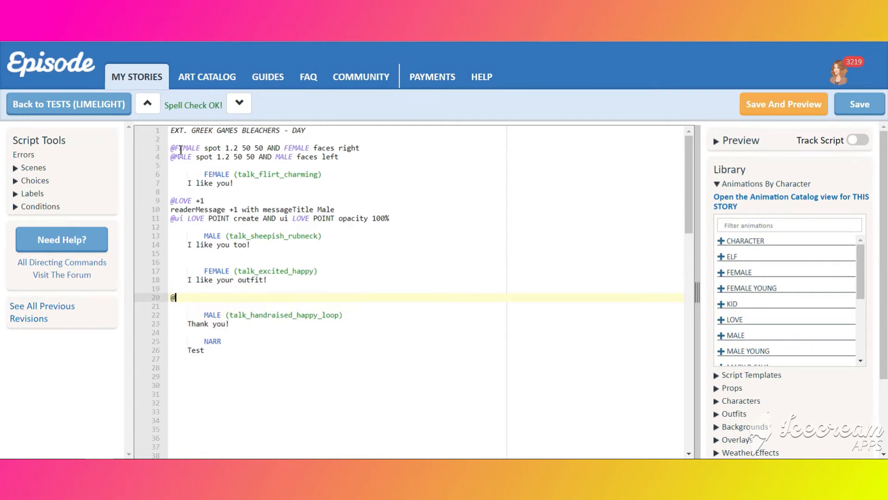
text(MALE +1)
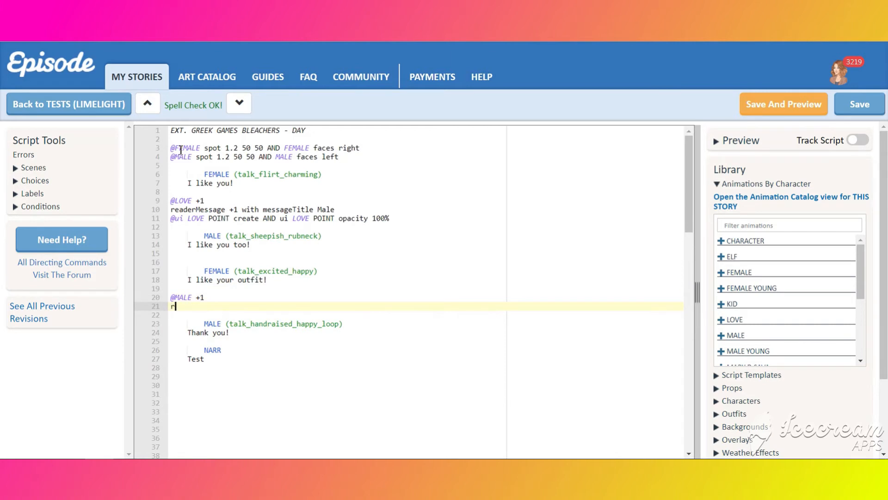
text(eaderMessage +1 with messageTitle Male)
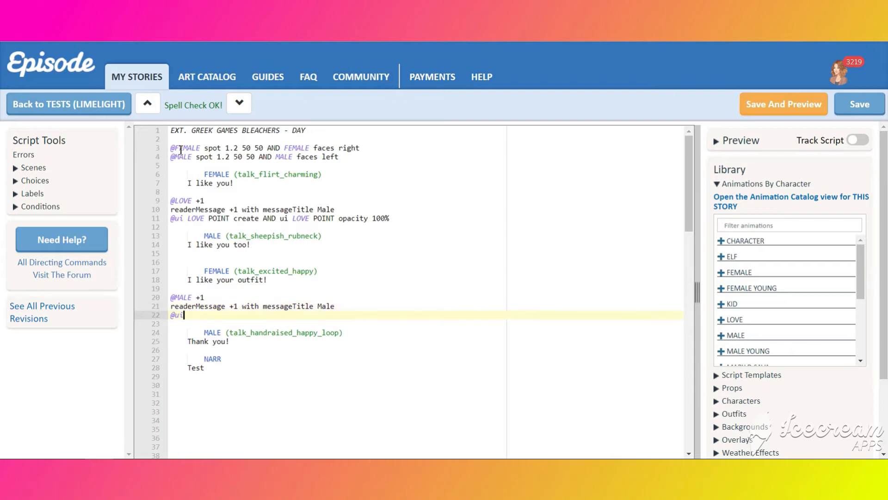
Create the FRIENDSHIP PLUS overlay at 100% opacity and begin a new FEMALE line
text(FRIENDSHIP)
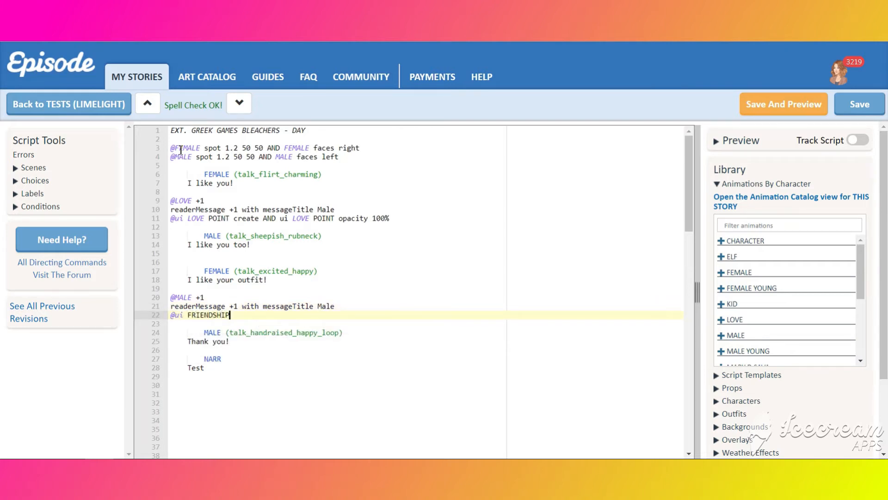
text(PLUS create AND ui)
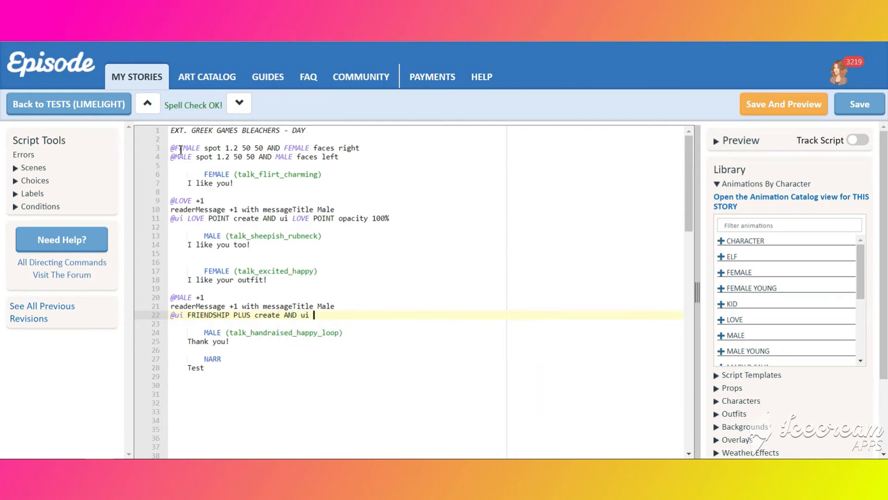
text(FRIENDSHI)
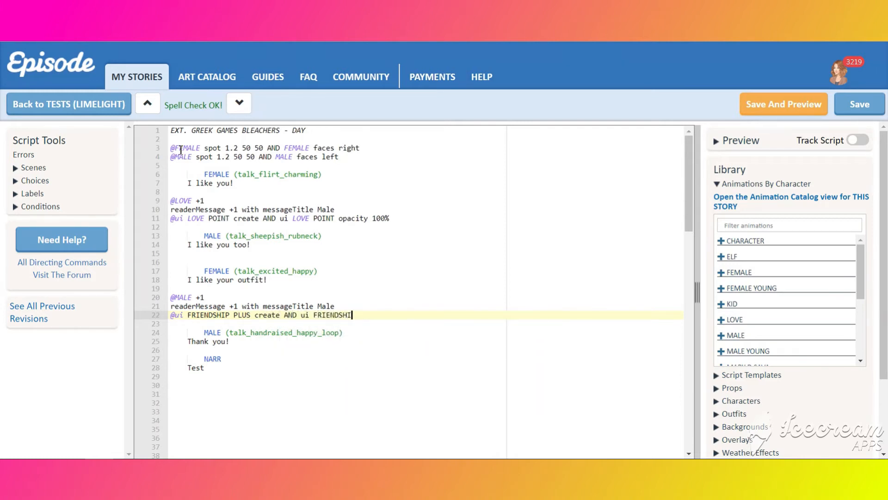
text(PLUS opacity 100%)
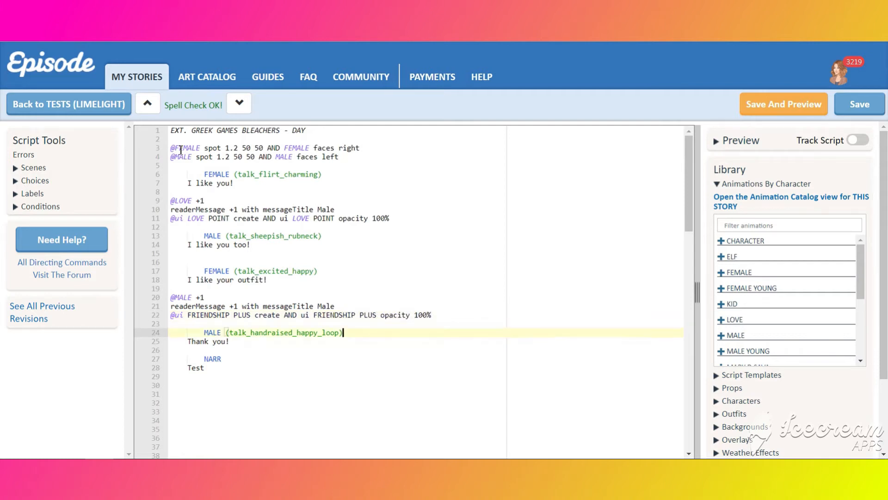
text(FEMALE (talk_angry)
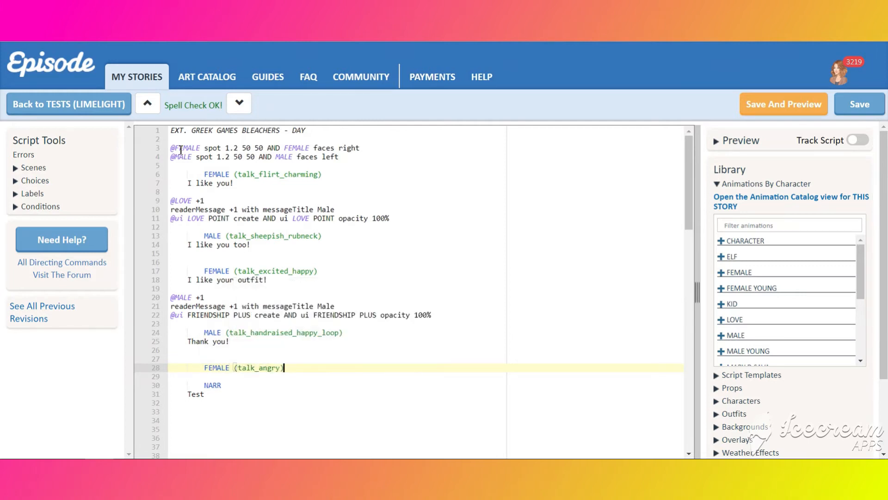
Give FEMALE 'You suck!', then idle_argument_angry_loop for her and idle_armscrossed_angry_loop for MALE
key(enter)
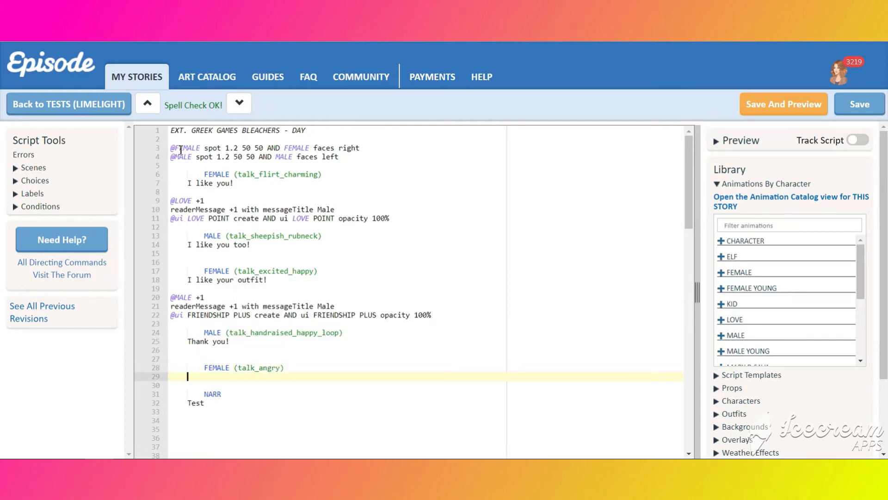
text(You suck!)
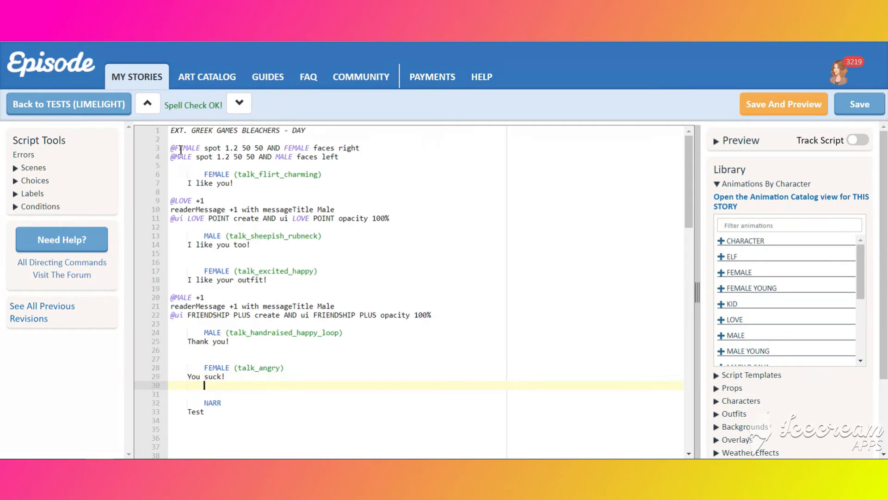
text(@FEMALE starts idle_argument_angry_loop)
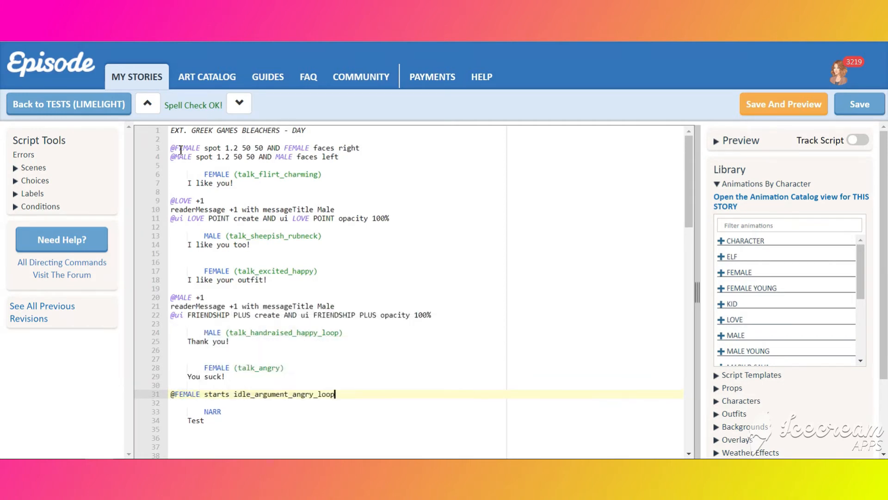
text(AND M)
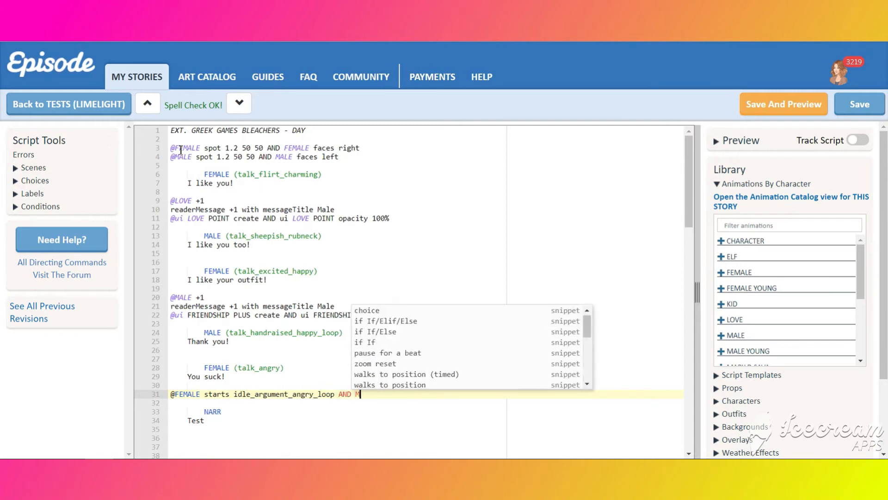
text(ALE starts i)
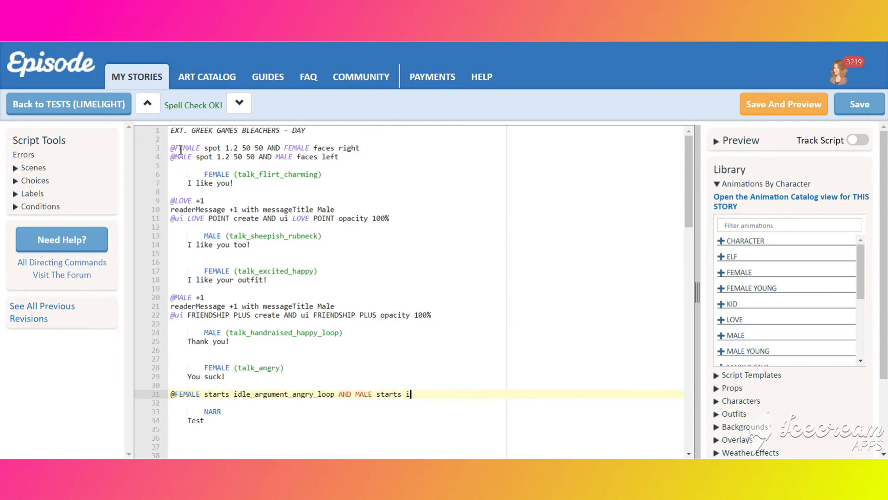
text(dle_armscrossed_angry_loop)
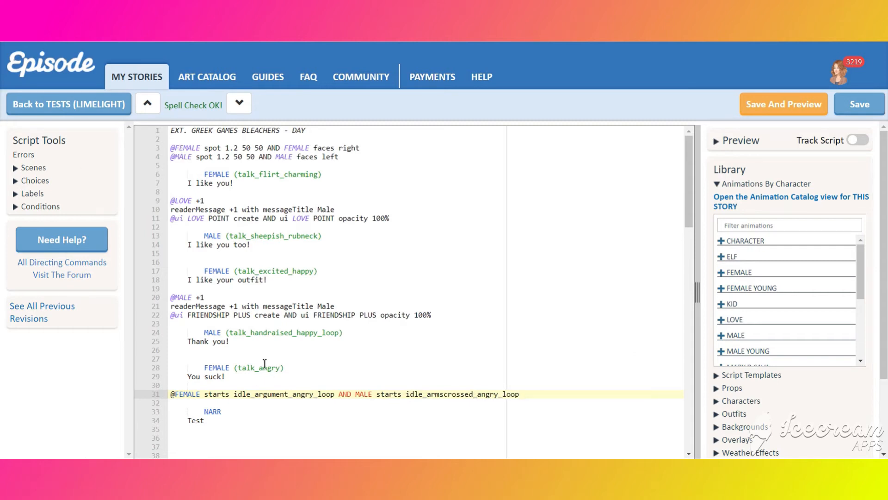
click(249, 386)
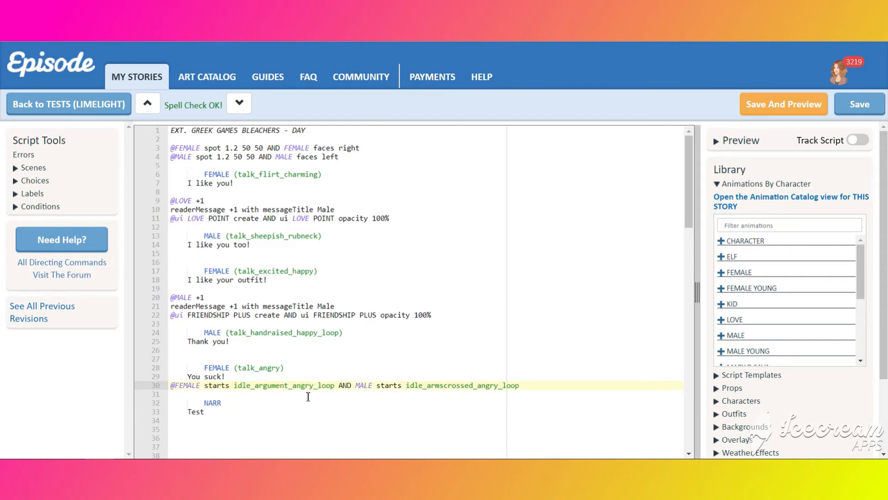
mouse_move(301, 282)
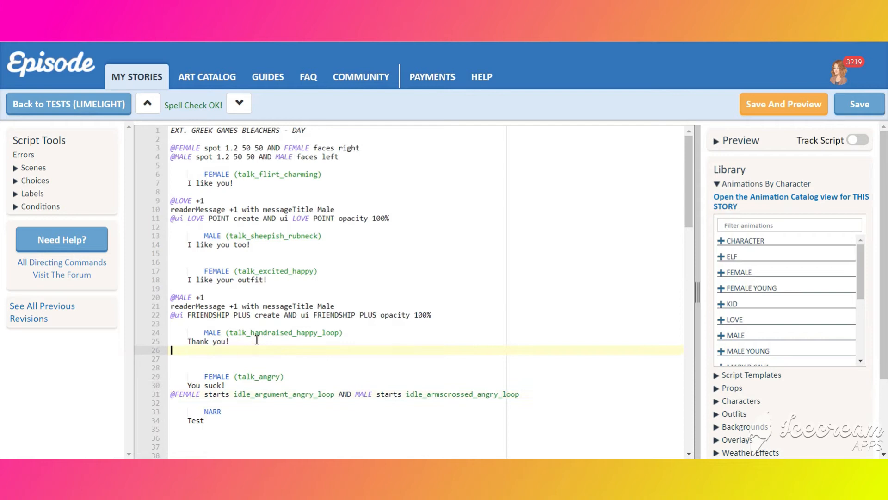
Add idle_happy_loop starts for MALE and FEMALE after the friendly lines
text(@MALE starts)
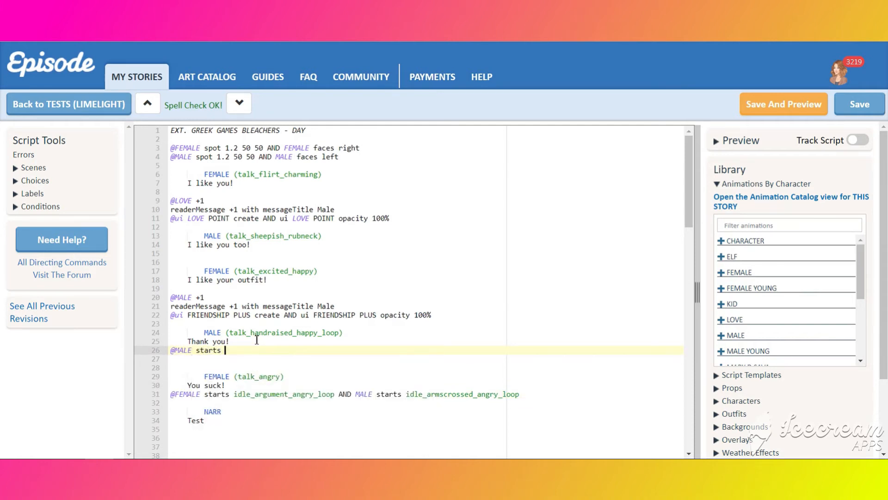
text(idle_happy_loop AND FEMALE starts idle_happy_loop)
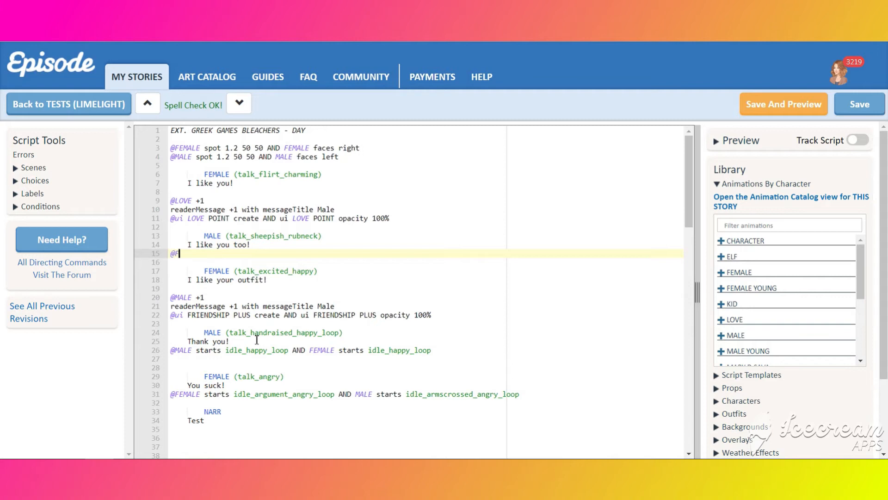
text(EMALE starts idle_happy_loop AND MALE starts i)
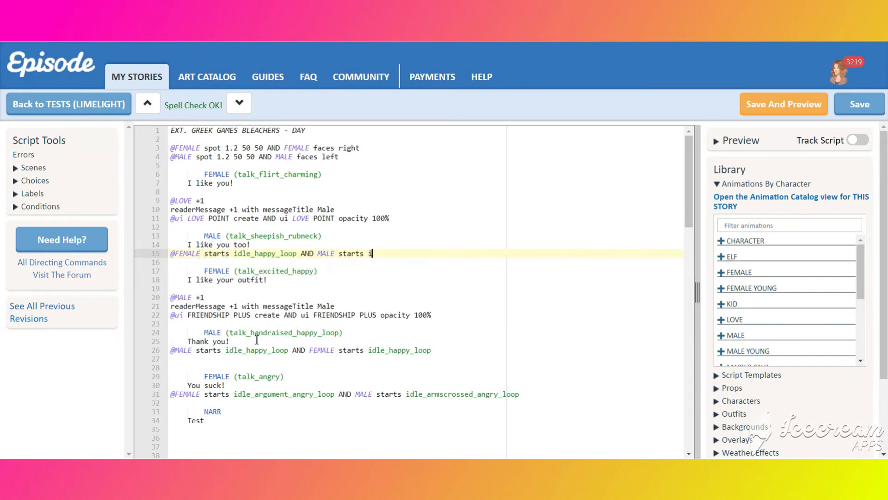
text(dle_happy_loop)
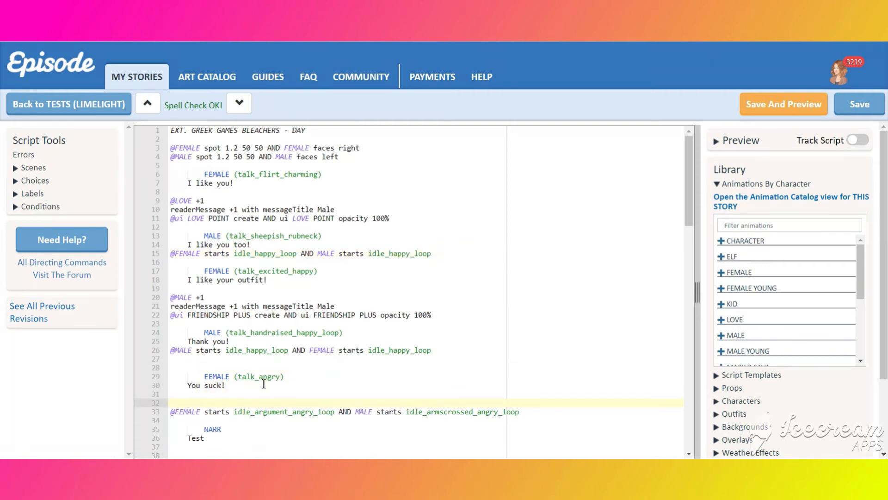
text(@MALE -1)
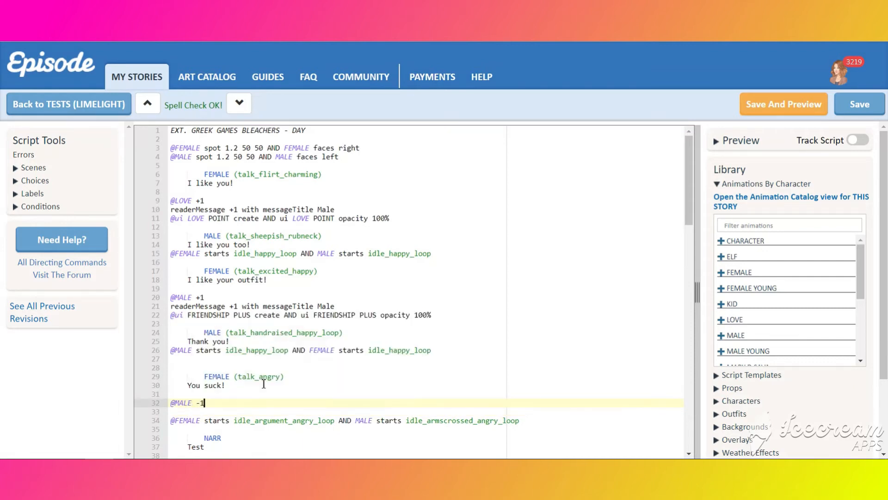
text(readerMessage -1 with)
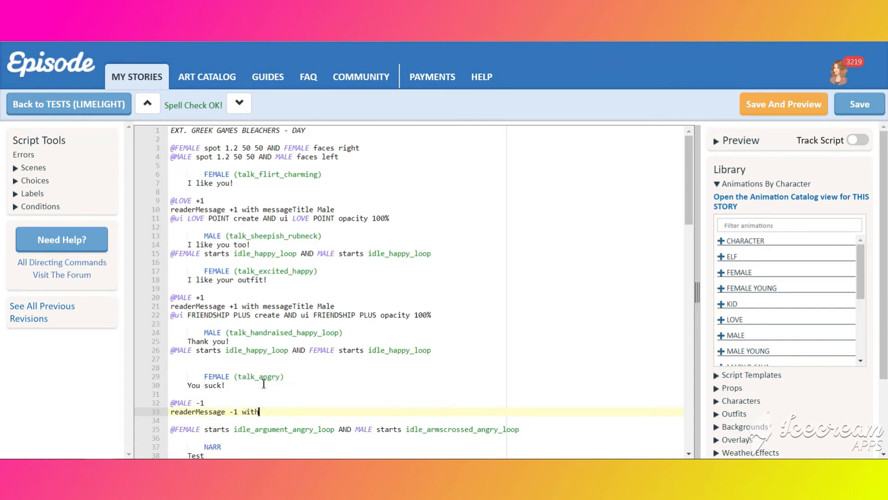
text(messageTit)
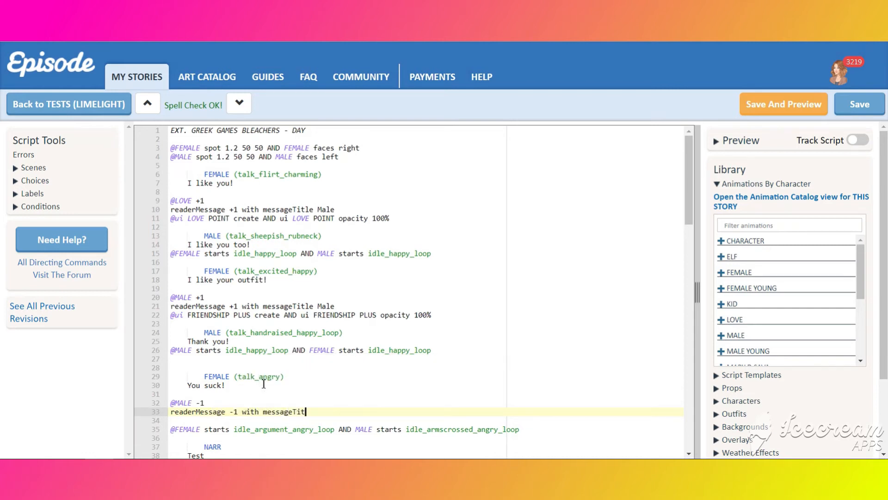
text(le Male)
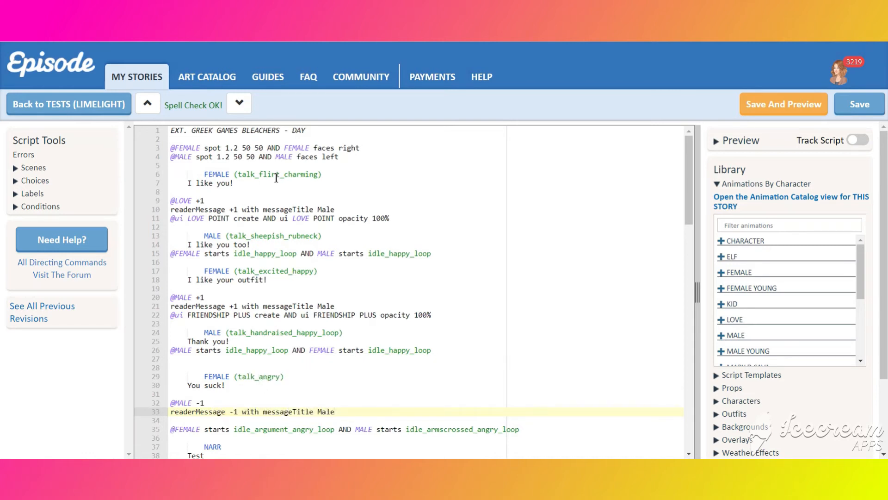
click(859, 104)
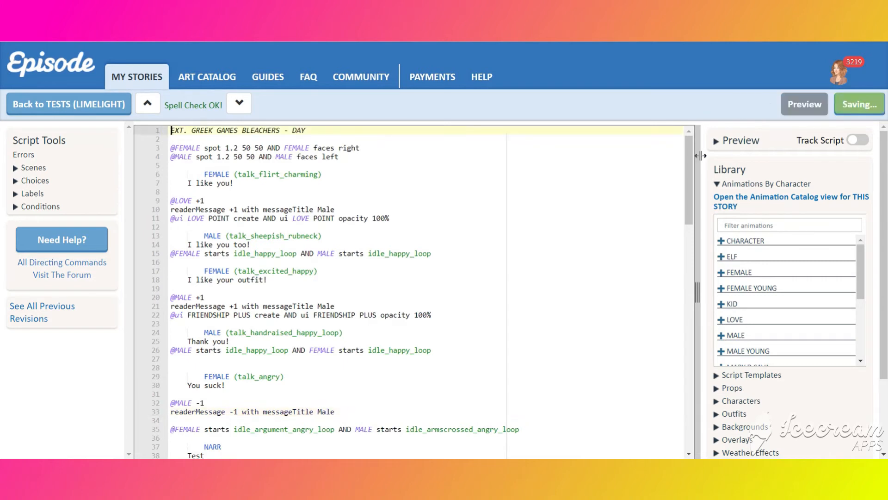
Position the male in the preview and set his spot to 1.132 236 119
click(739, 140)
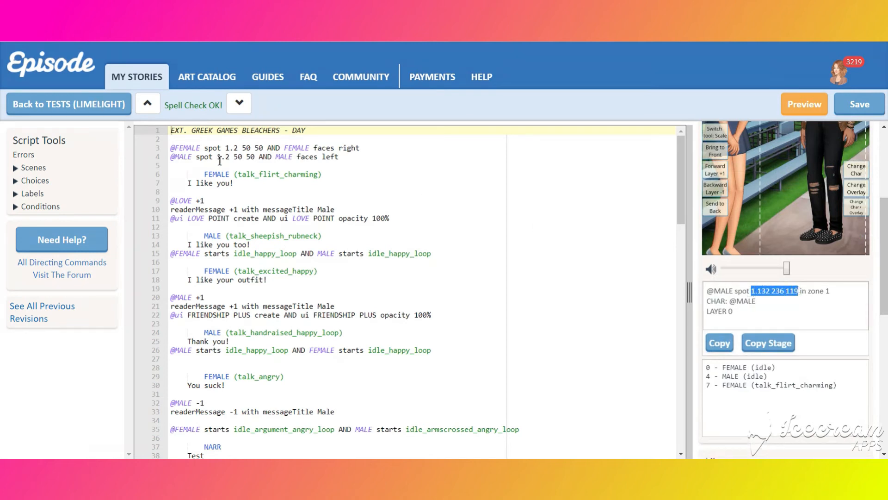
text(1.132 236 119)
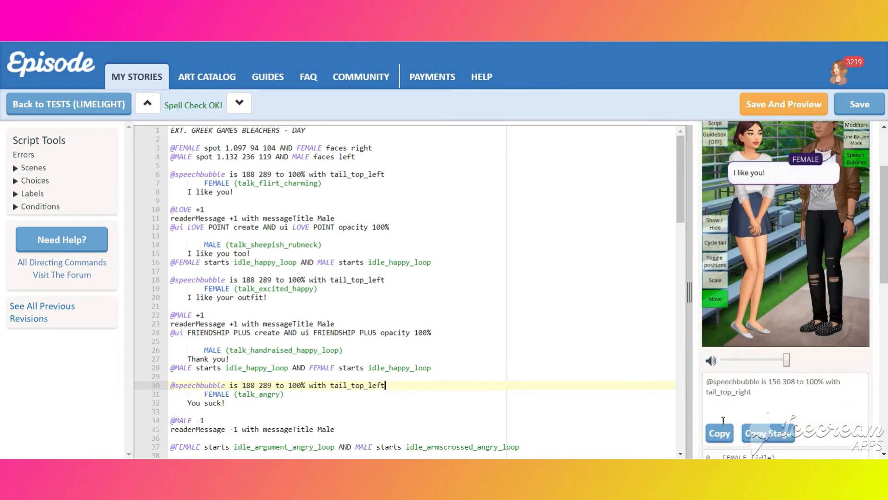
Copy the male speech bubble placement command from the preview
click(719, 433)
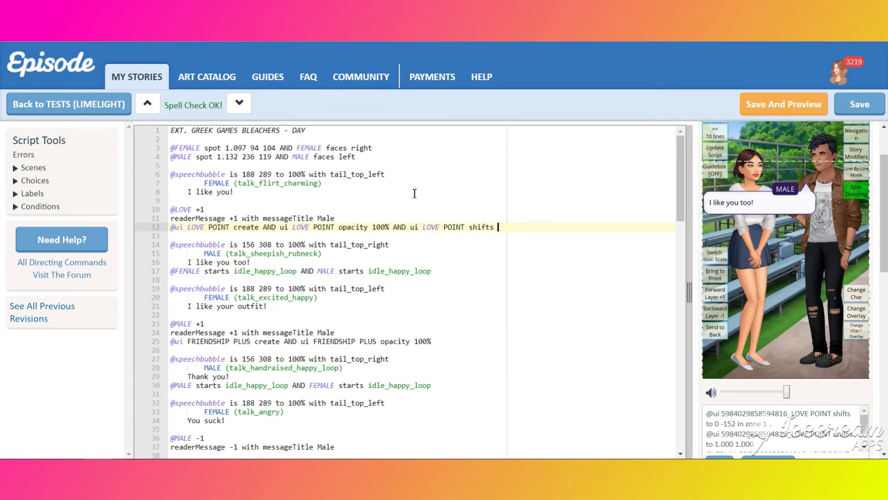
Shift LOVE POINT to 0 -150, then chain shifts to 0 0 using easeout, then easein
text(to 0 -150 in zone 1)
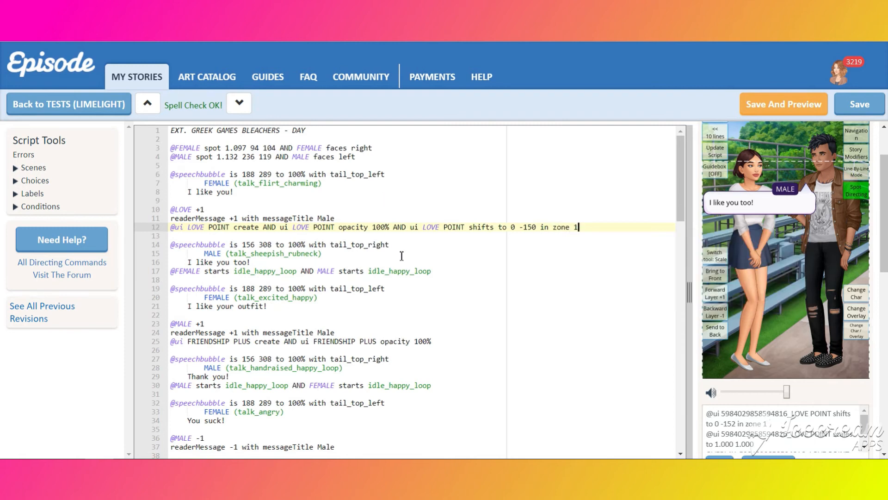
key(enter)
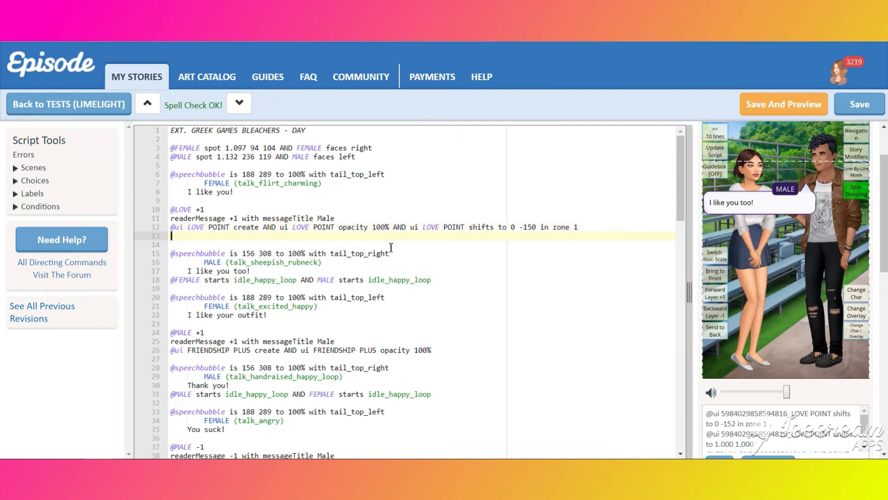
text(&ui LOVE POINT shifts to 0 0 in zone 1 in 1)
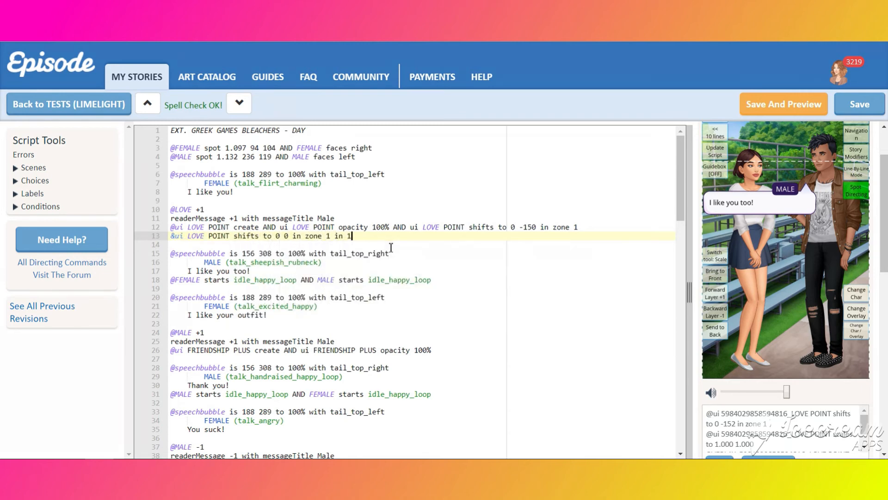
text(usinf ease)
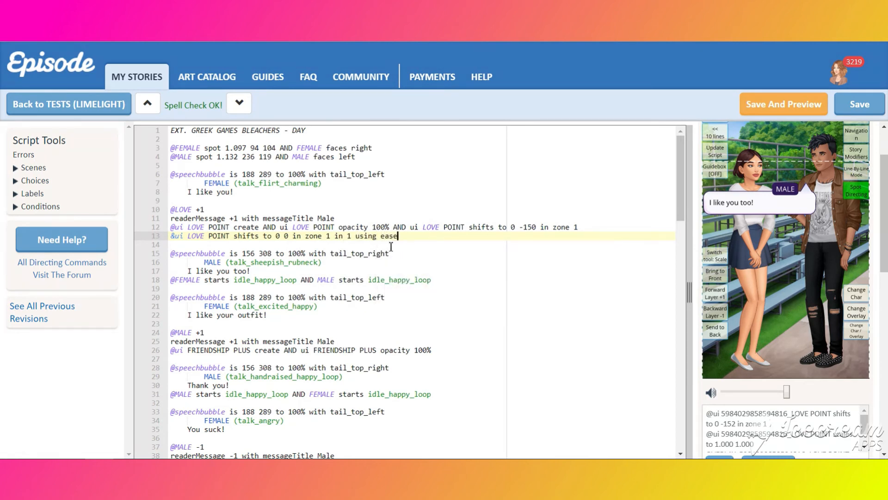
text(out)
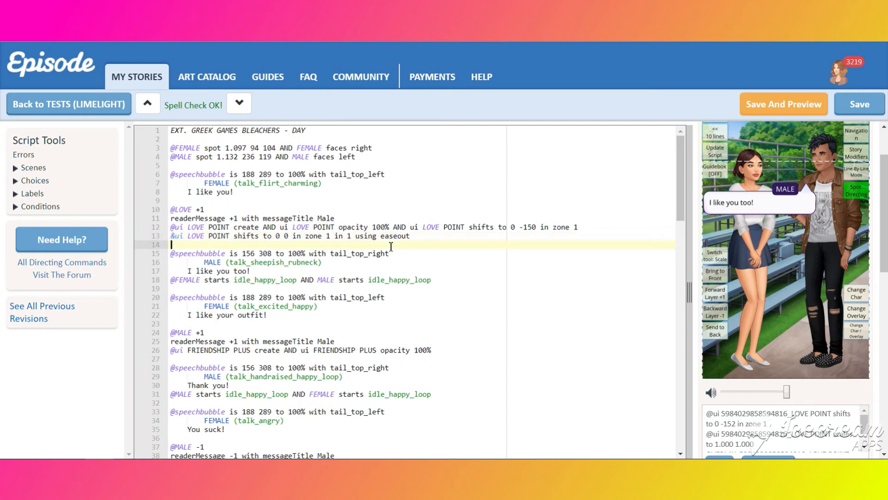
text(THEN ui LOVE POINT shifts to 0 -150 in zone 1 in 3 using)
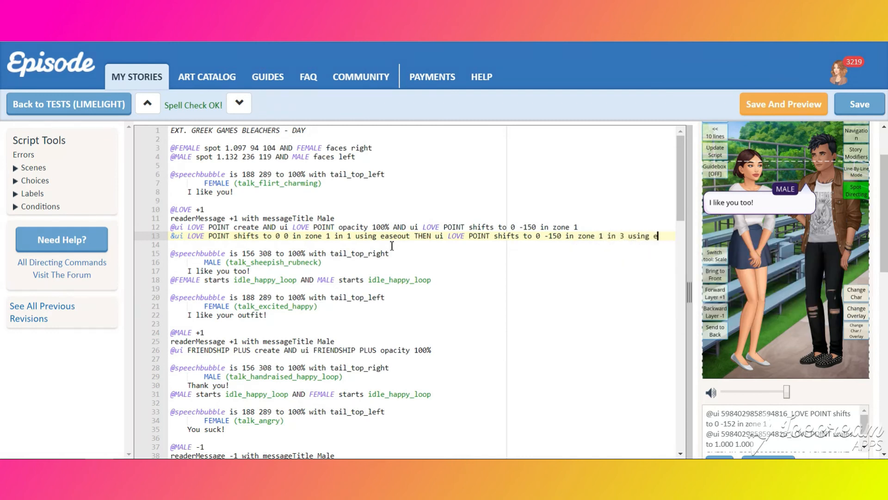
text(easein)
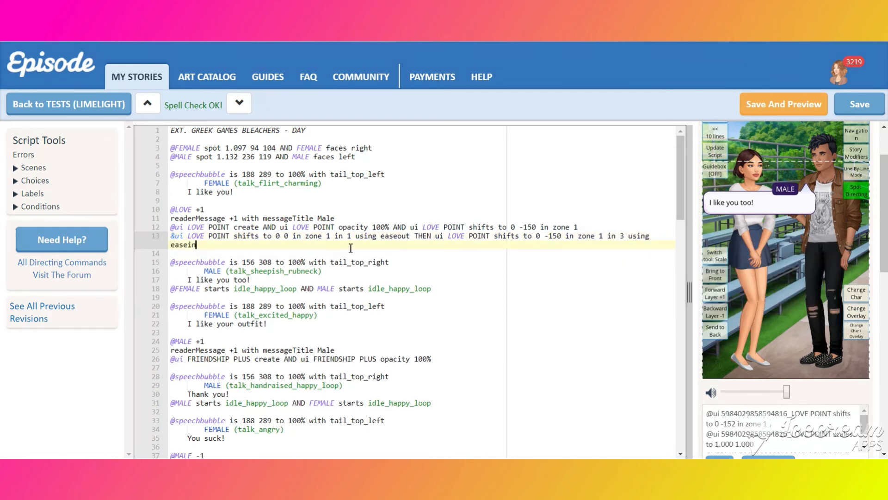